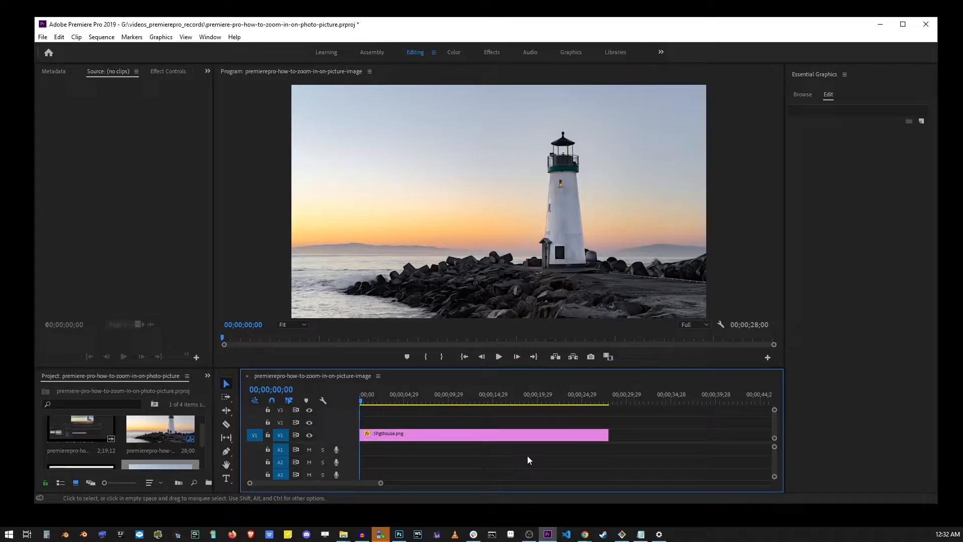
Enable a first Scale keyframe at 125.5 on the lighthouse clip in Effect Controls.
left_click(481, 434)
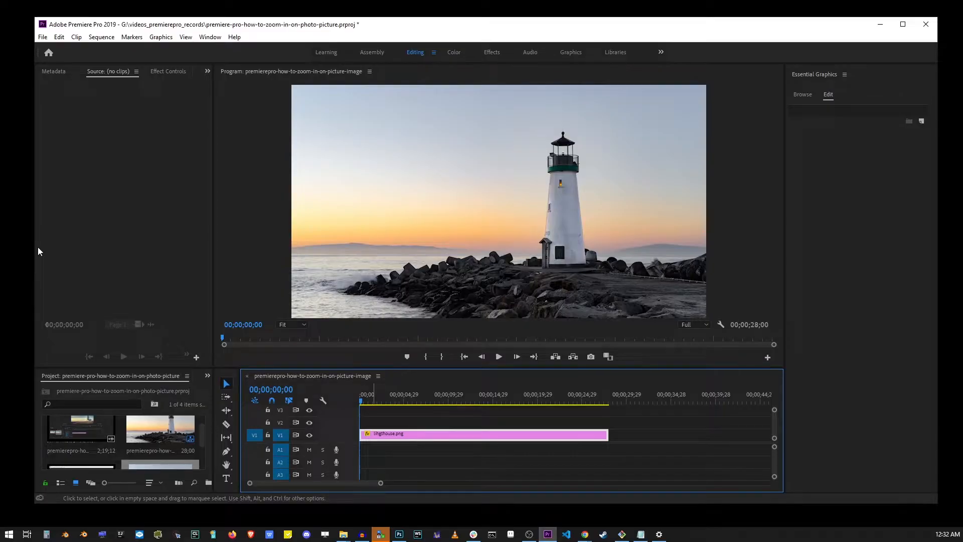
left_click(388, 433)
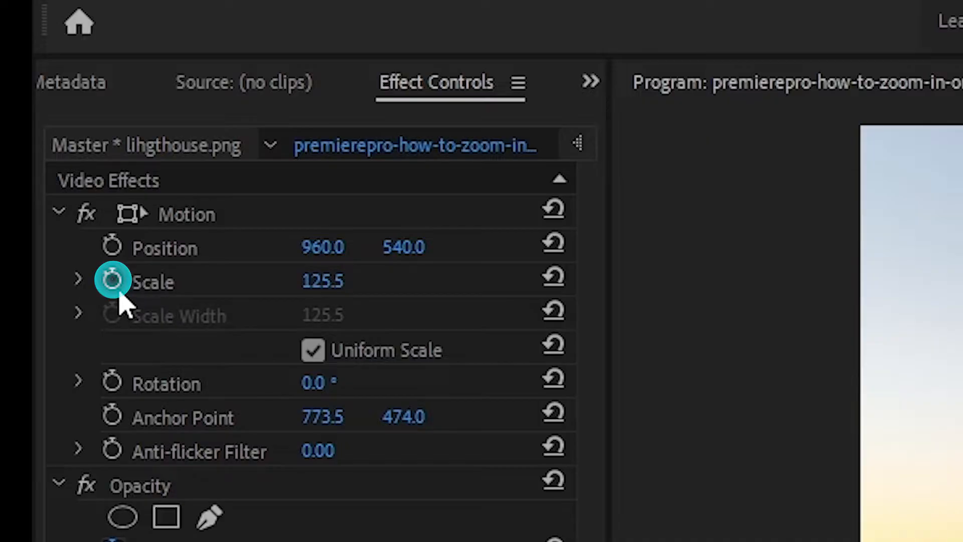
left_click(112, 282)
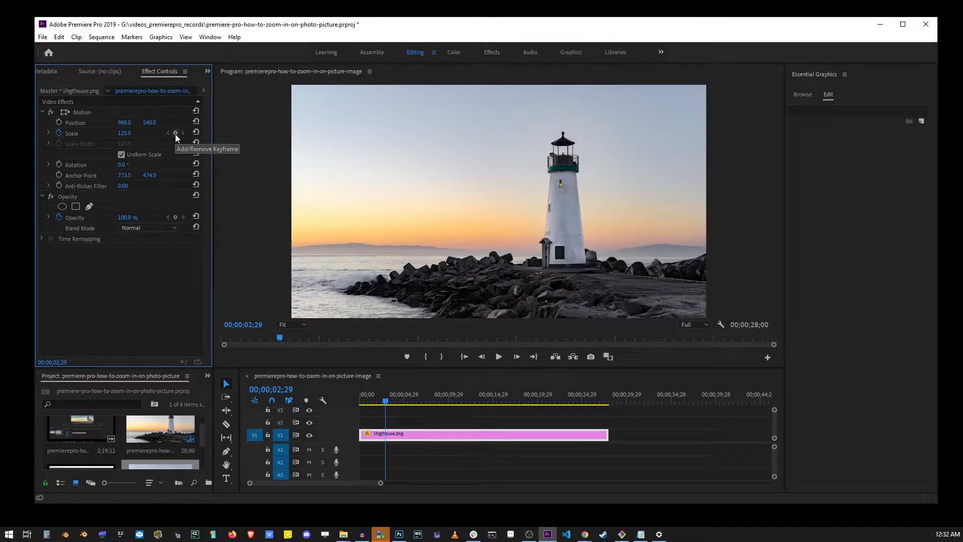
mouse_move(171, 165)
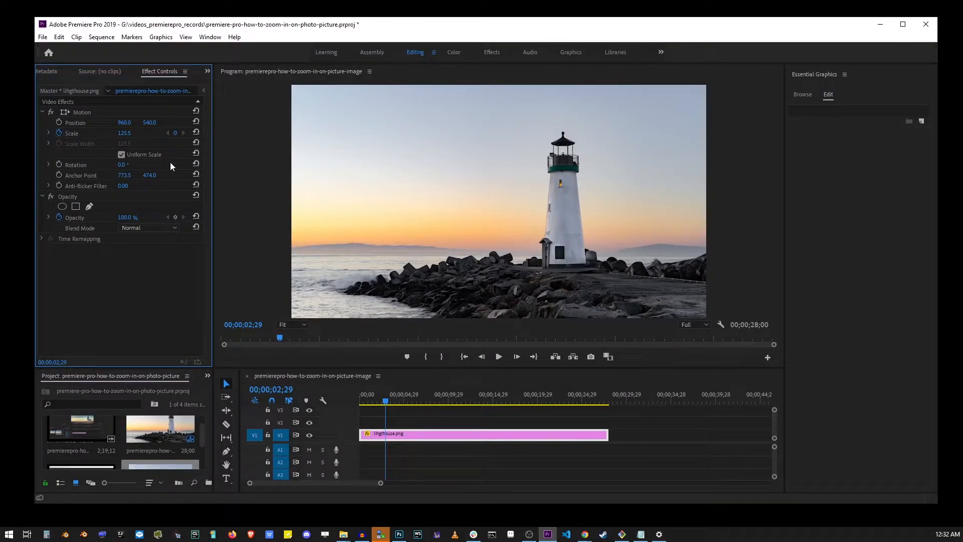
mouse_move(323, 317)
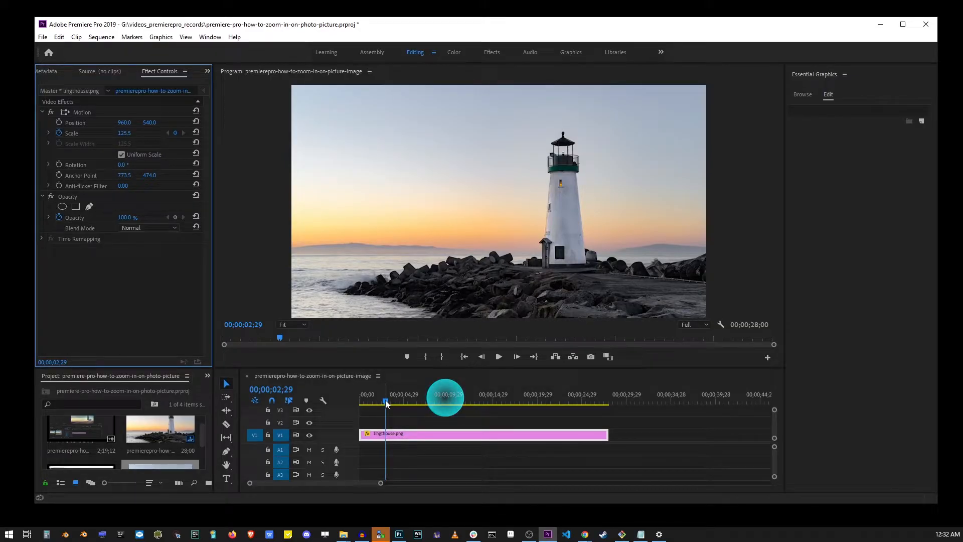
Add a Scale keyframe of 200.0 a few seconds later in the clip.
left_click_drag(385, 402, 442, 402)
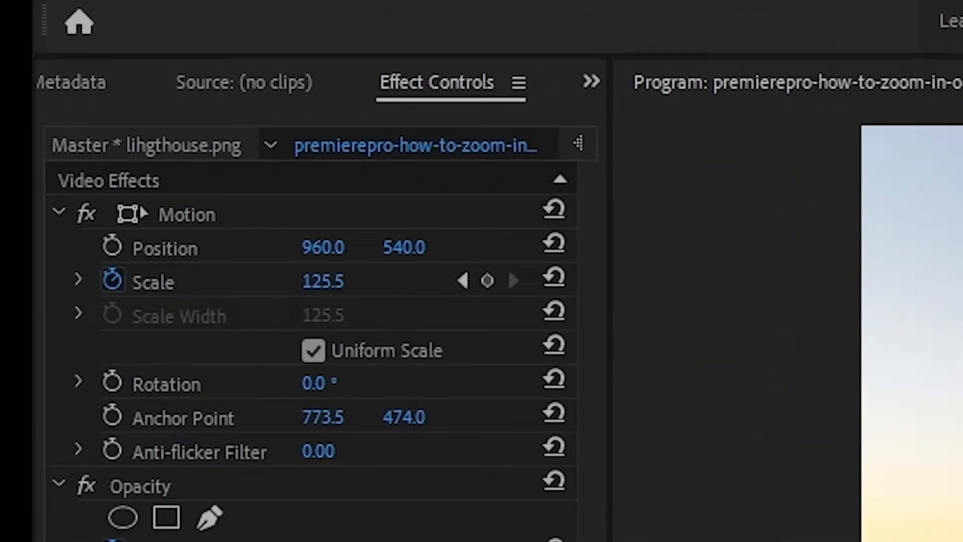
mouse_move(330, 292)
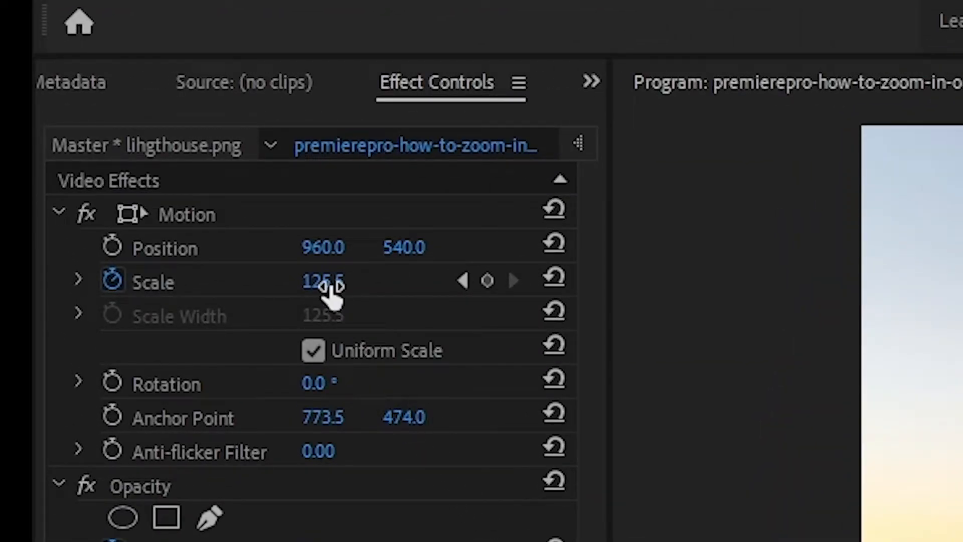
double_click(323, 281)
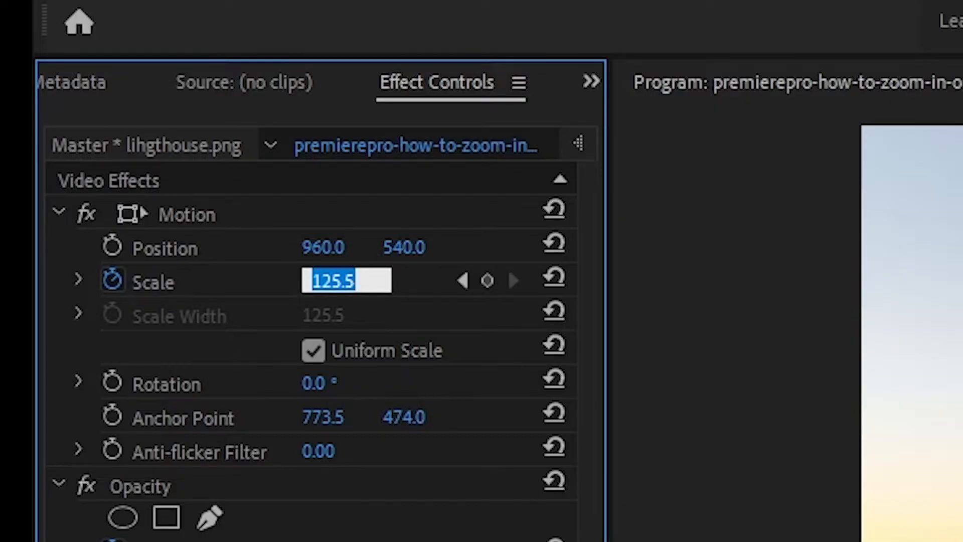
type("200.0")
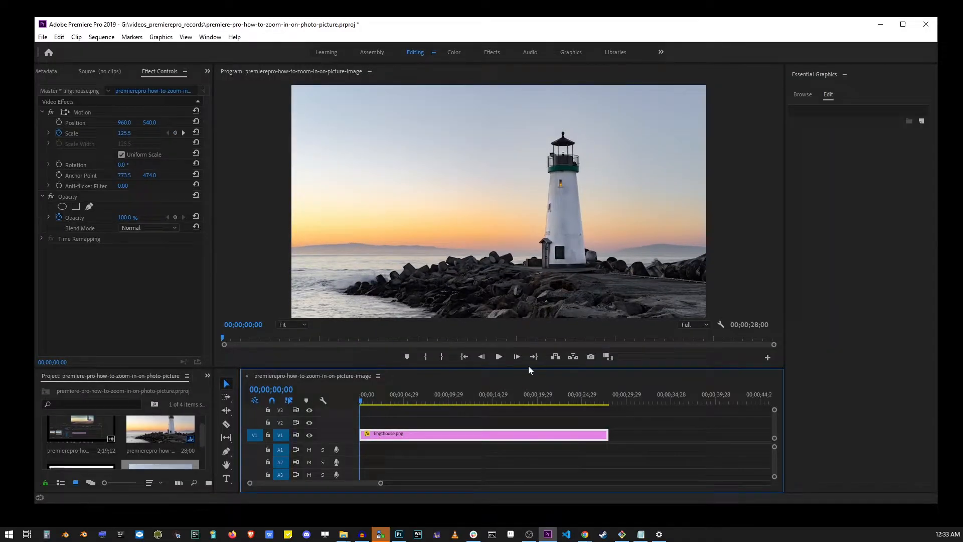
Play the sequence in the Program monitor to preview the centred zoom.
left_click(500, 356)
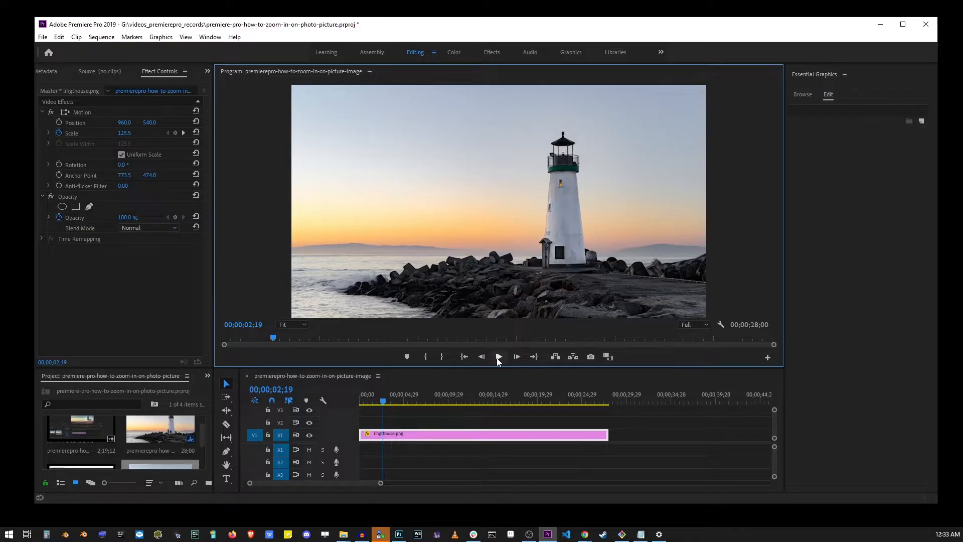
left_click(500, 357)
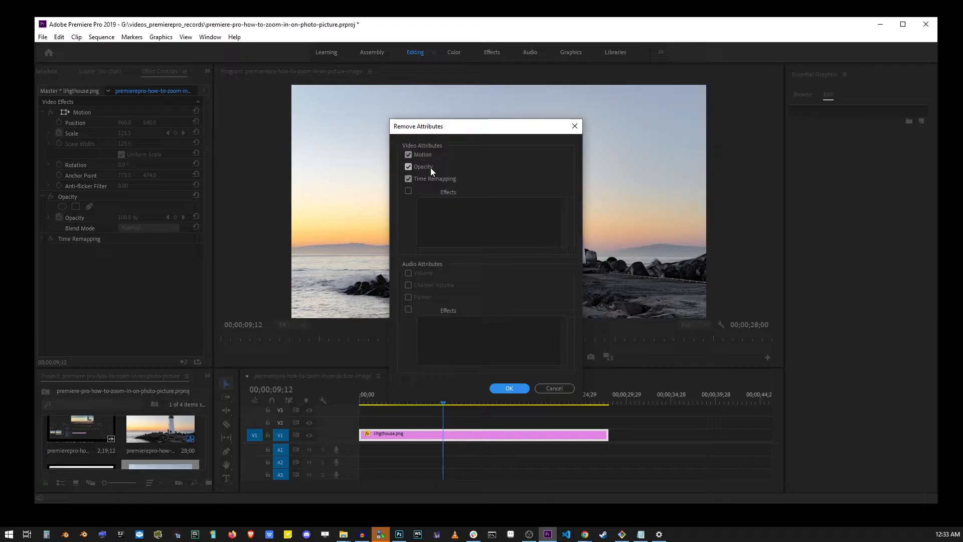
Confirm removing the clip's Motion attributes, clearing the scale keyframes back to 127.3.
left_click(509, 387)
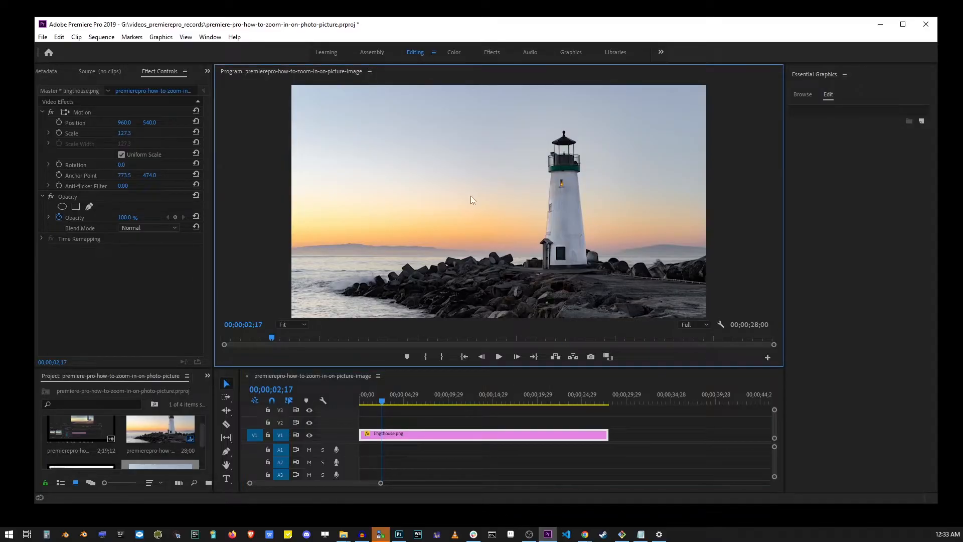
Drag the clip's anchor point in the Program monitor onto the lighthouse.
left_click(82, 112)
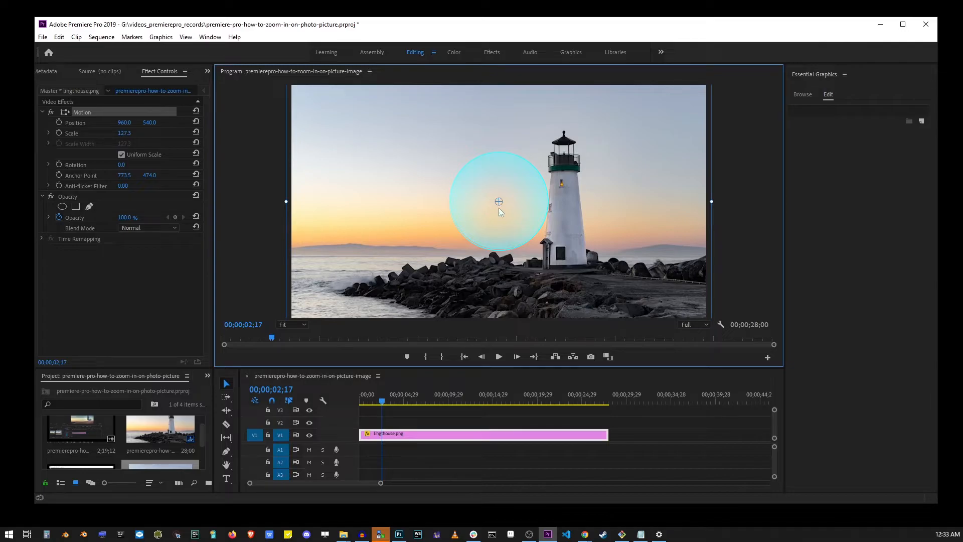
left_click_drag(498, 201, 547, 178)
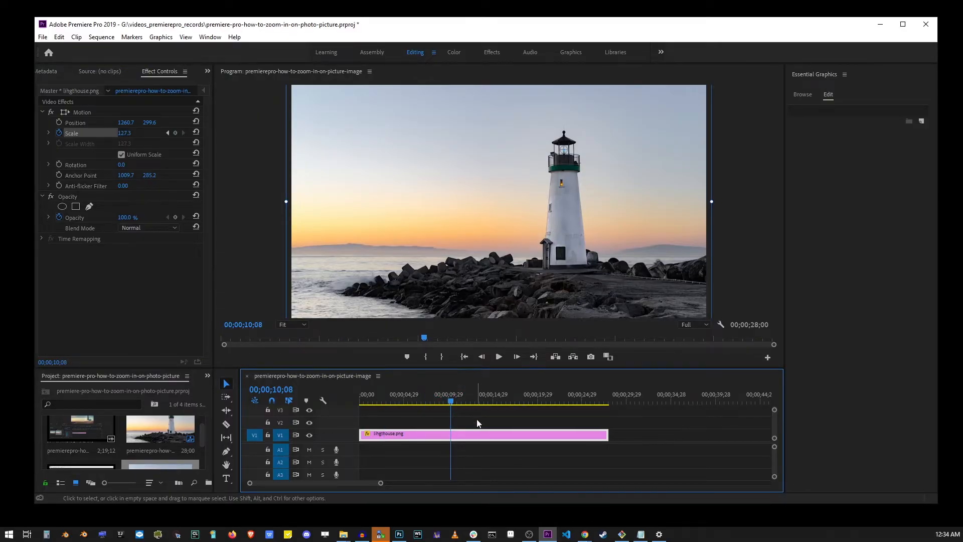
Edit the Scale value at the later playhead position to enter a larger zoom.
double_click(124, 132)
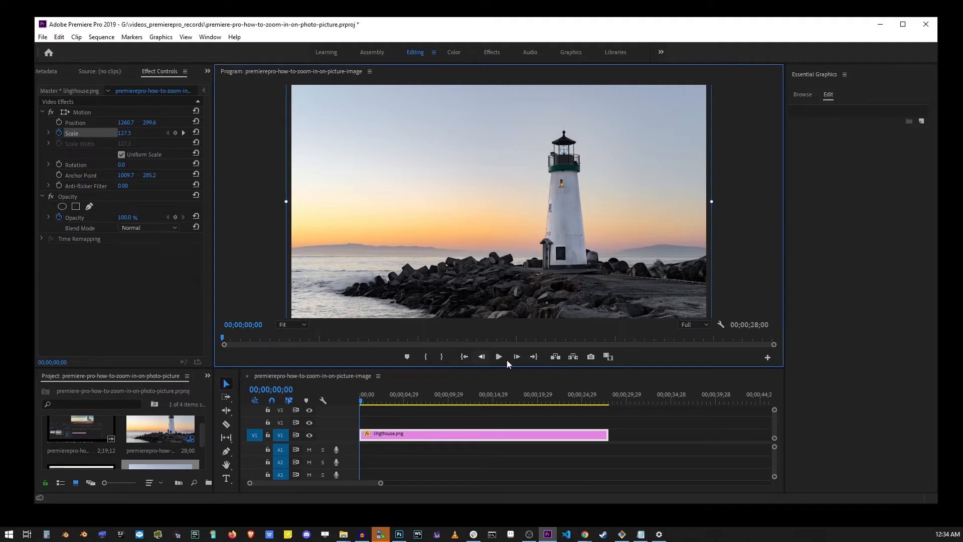
left_click(499, 357)
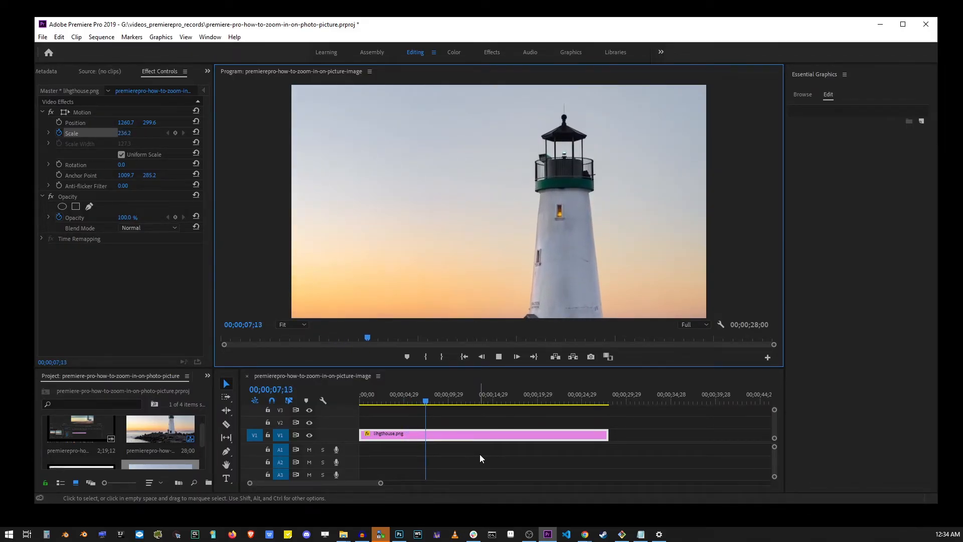
left_click(498, 357)
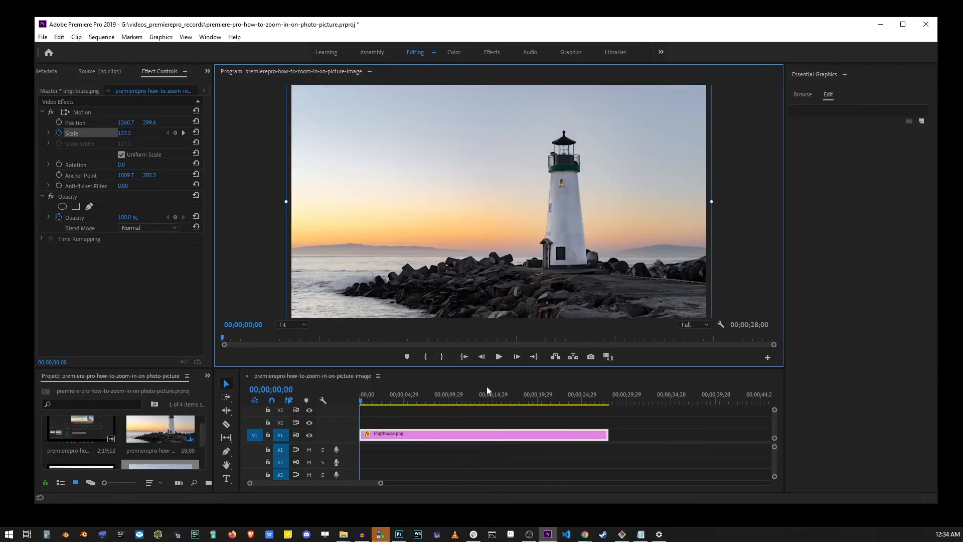
mouse_move(511, 355)
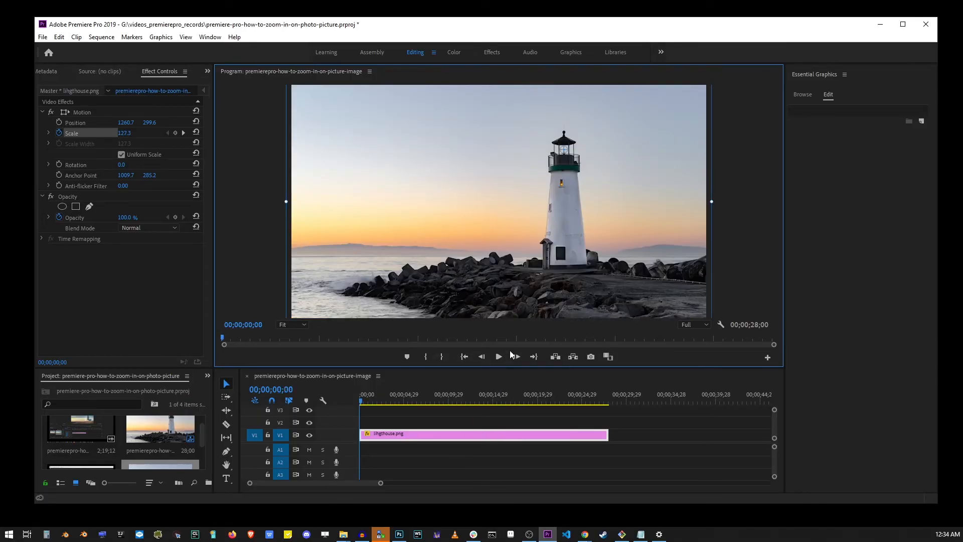
left_click(498, 357)
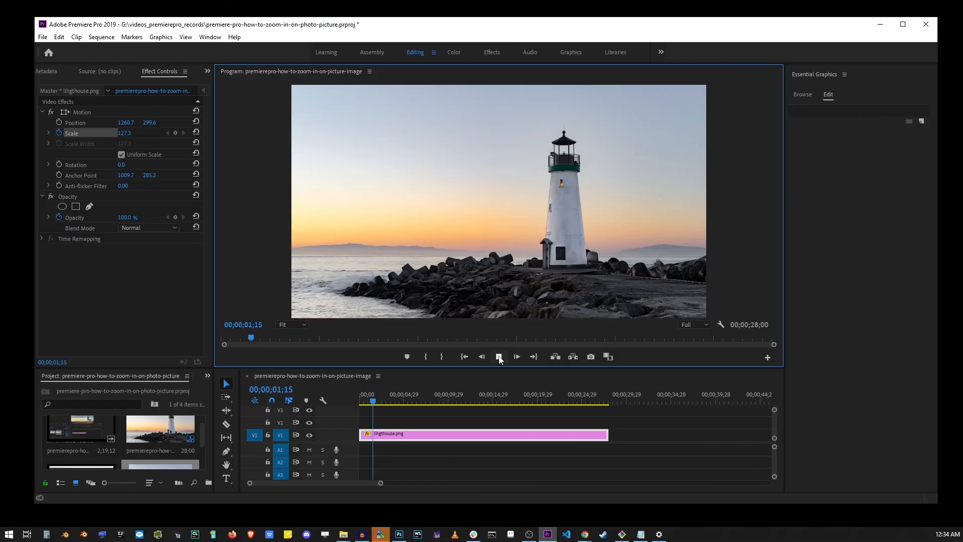